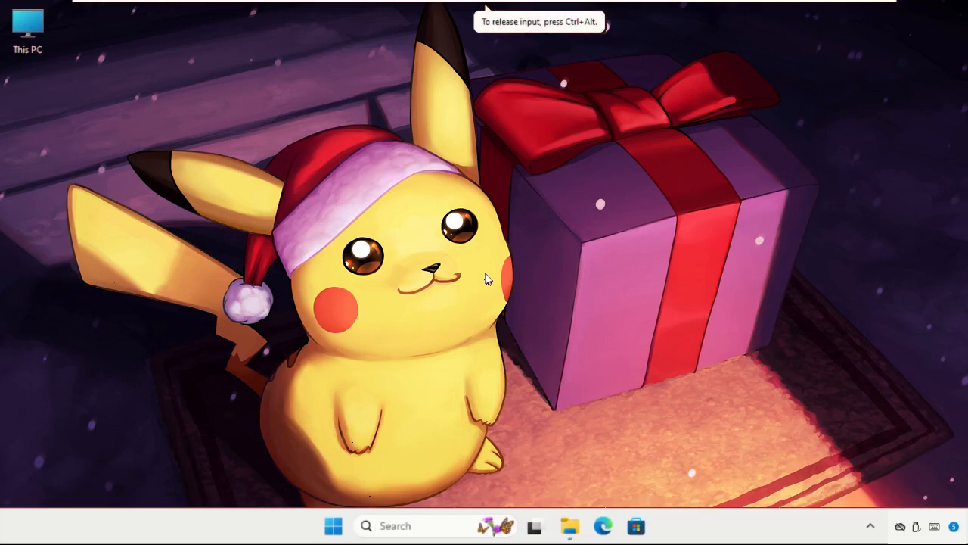
pyautogui.moveTo(287, 203)
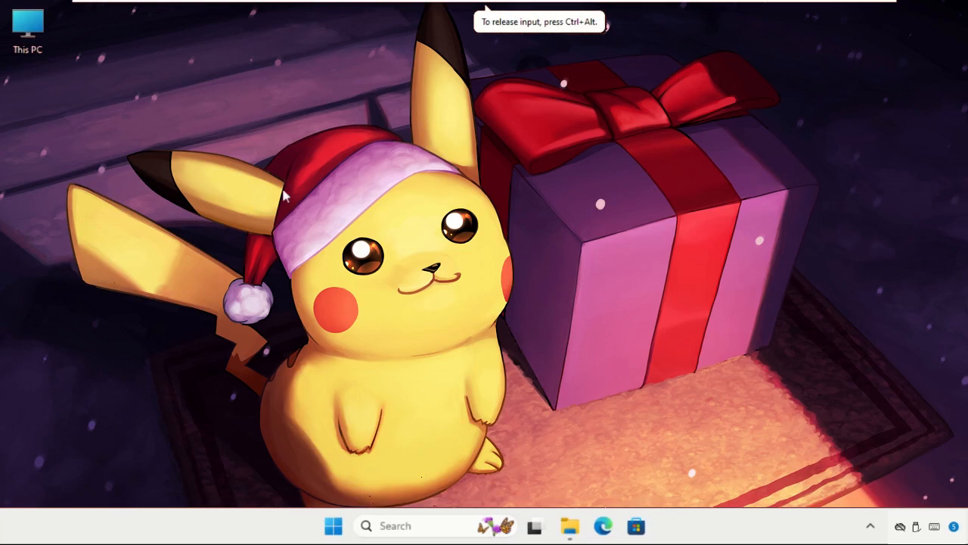
pyautogui.moveTo(552, 179)
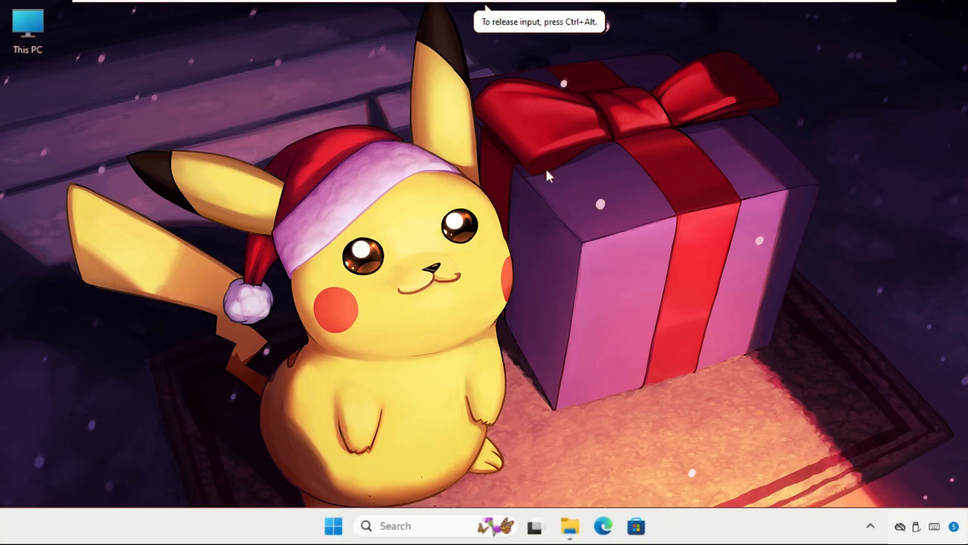
pyautogui.moveTo(559, 181)
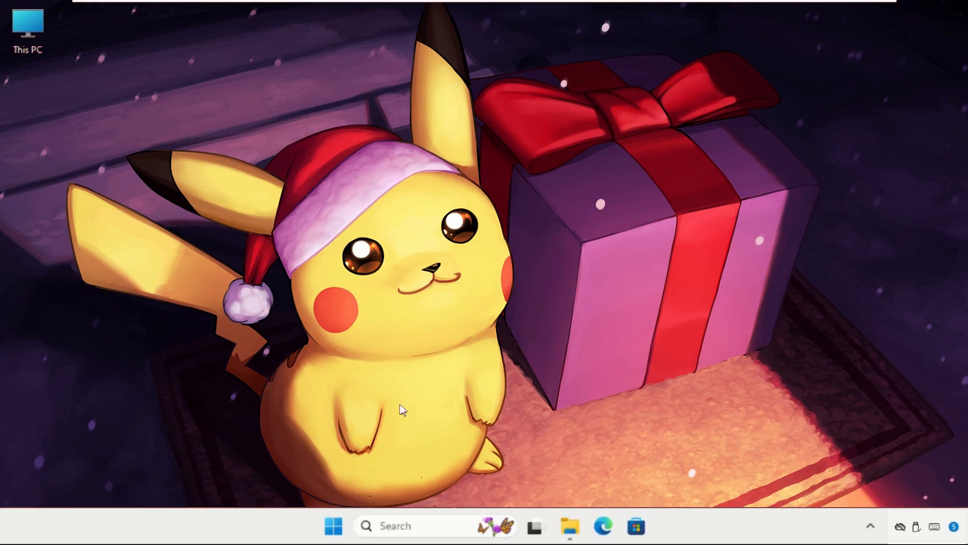
pyautogui.moveTo(263, 221)
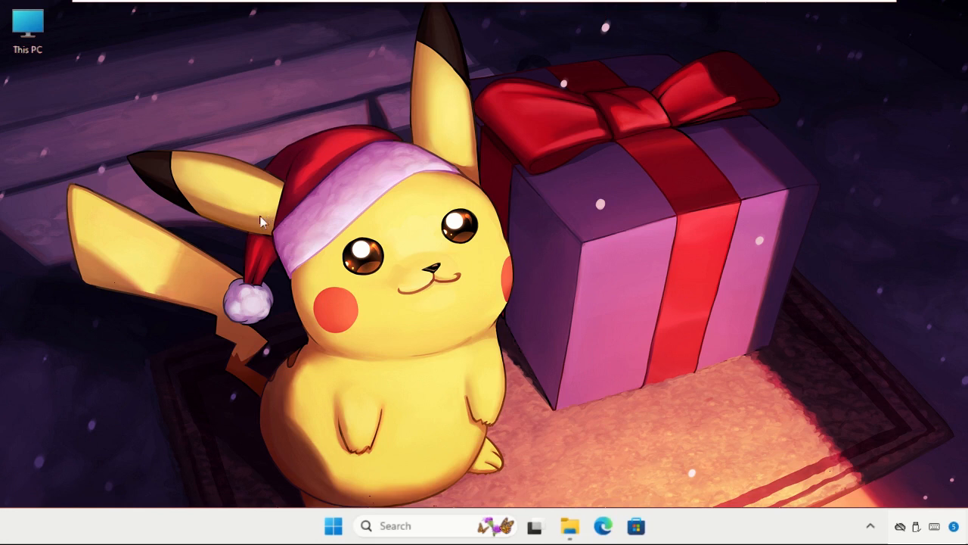
pyautogui.moveTo(537, 478)
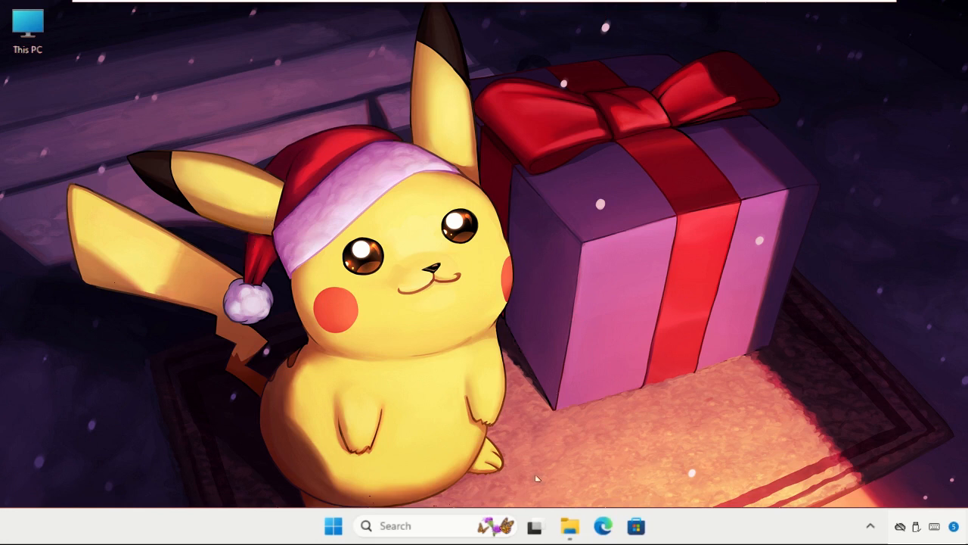
pyautogui.moveTo(446, 269)
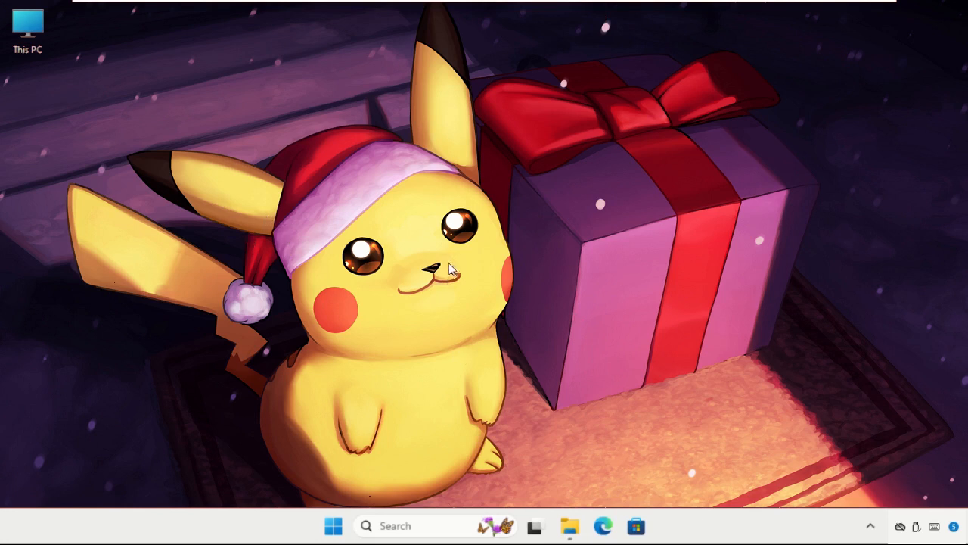
pyautogui.moveTo(384, 336)
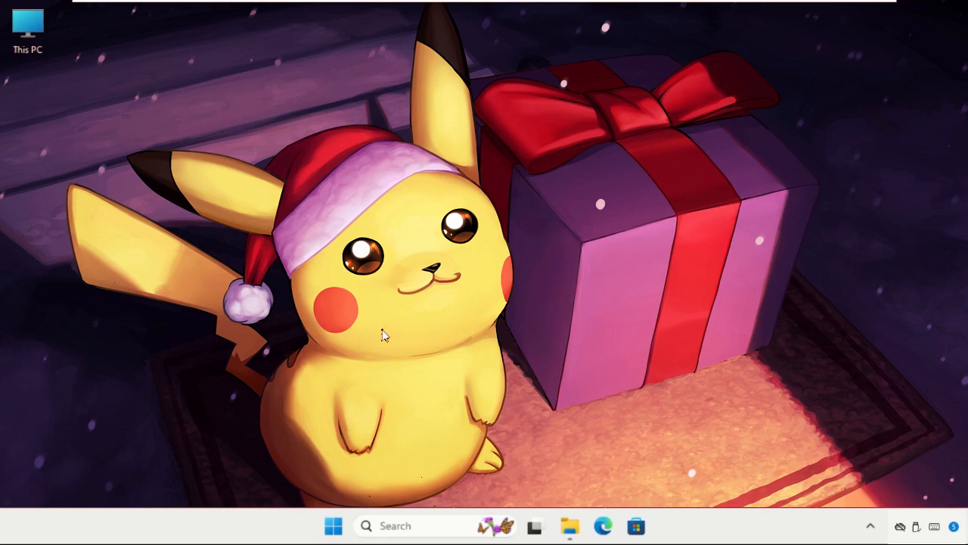
pyautogui.moveTo(444, 329)
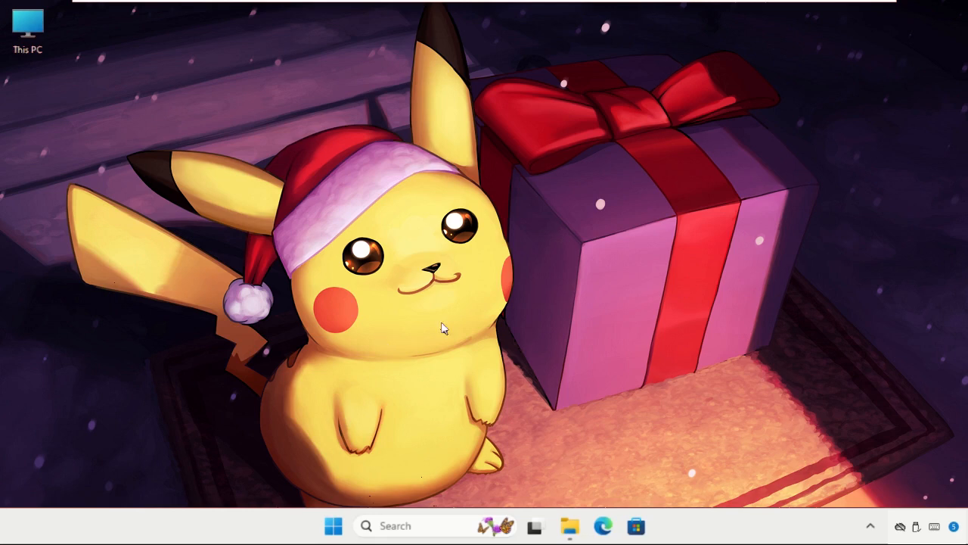
pyautogui.moveTo(203, 247)
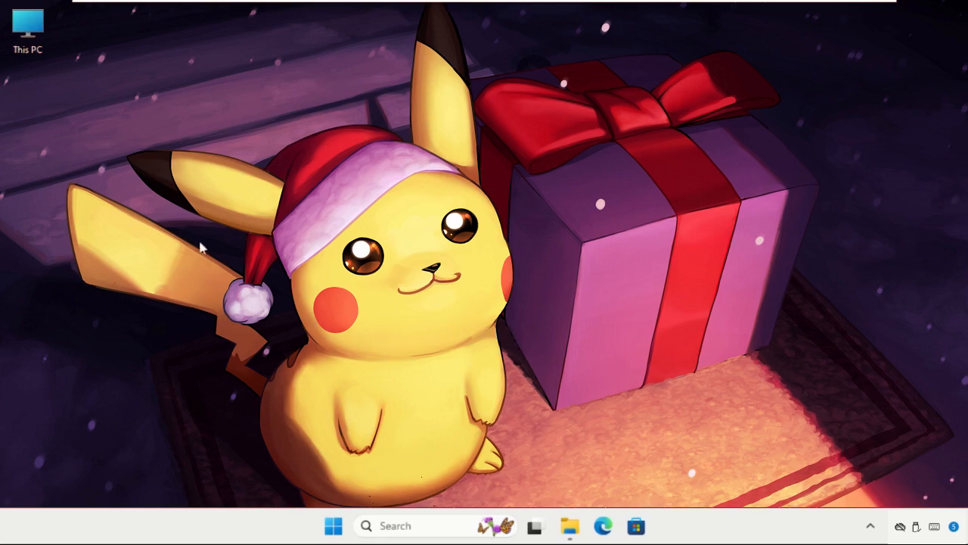
pyautogui.moveTo(537, 277)
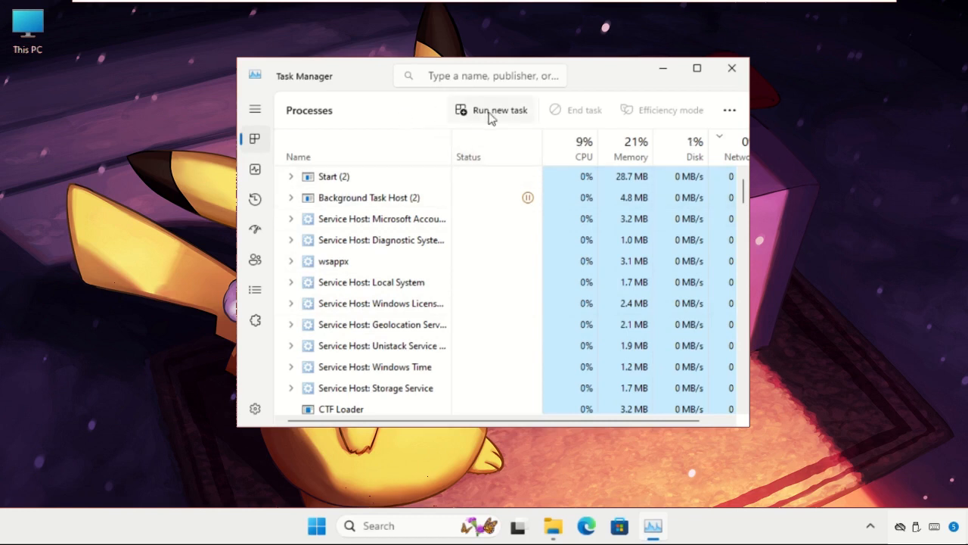
# - Bring up the Run new task dialog from Task Manager
pyautogui.click(499, 109)
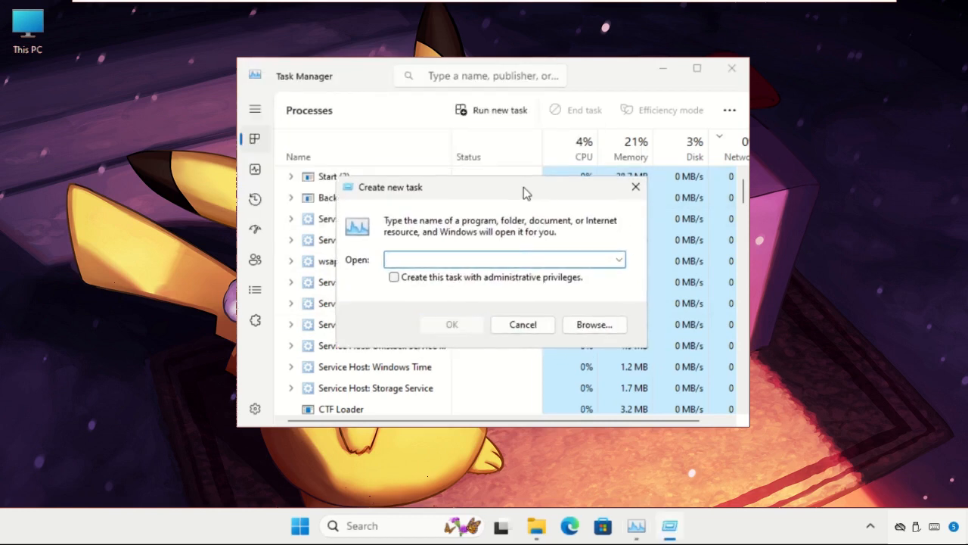
# - Run explorer.exe as a new task, opening a File Explorer Home window
pyautogui.write('explorer.exe')
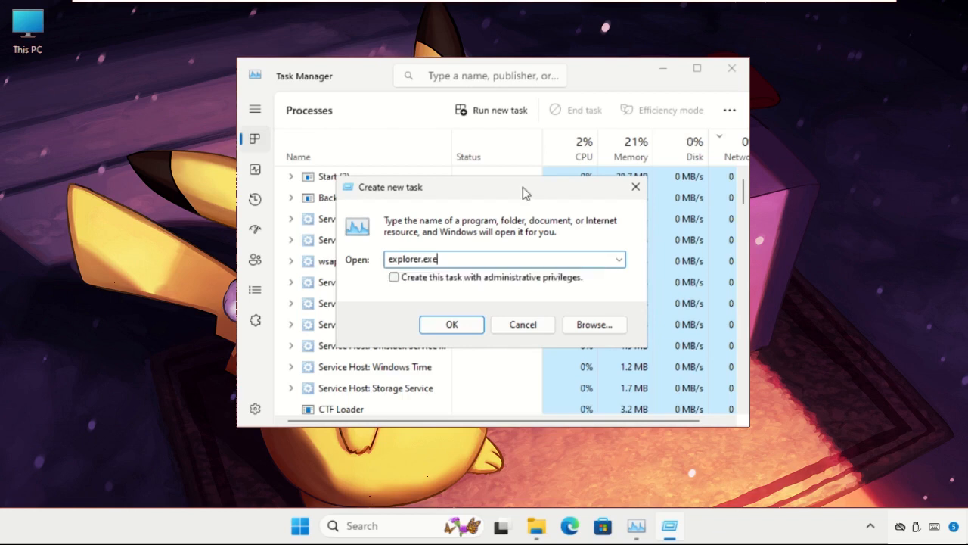
pyautogui.moveTo(451, 299)
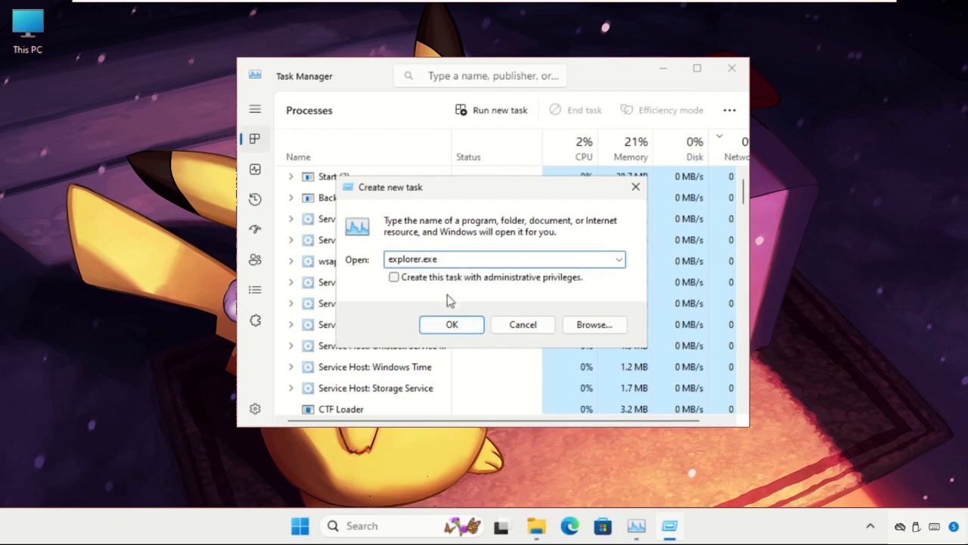
pyautogui.click(451, 324)
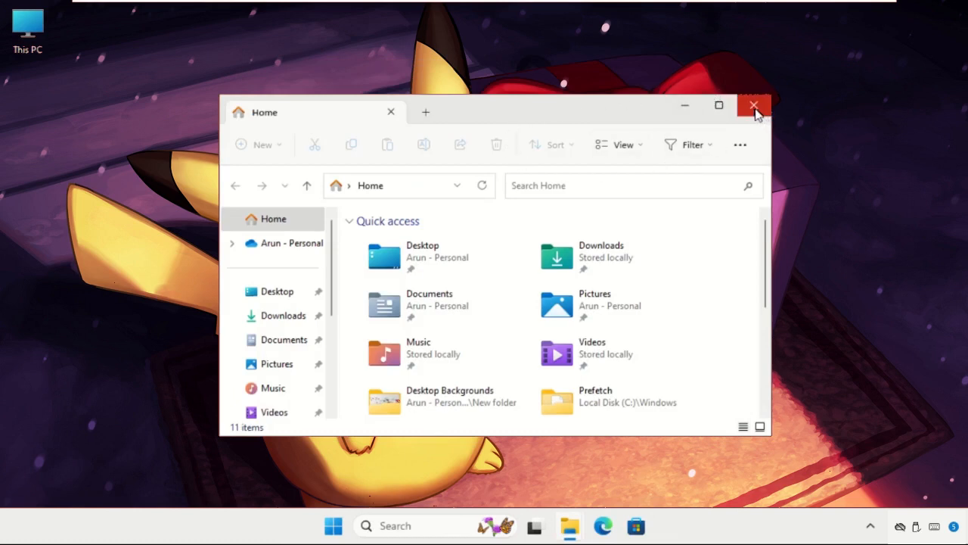
# - Close the File Explorer Home window, leaving the desktop showing
pyautogui.click(753, 106)
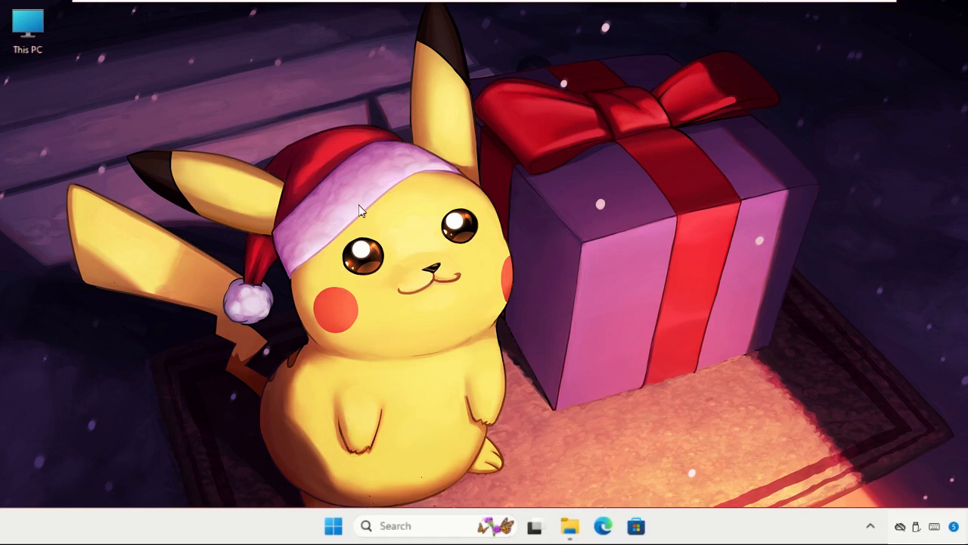
pyautogui.moveTo(338, 218)
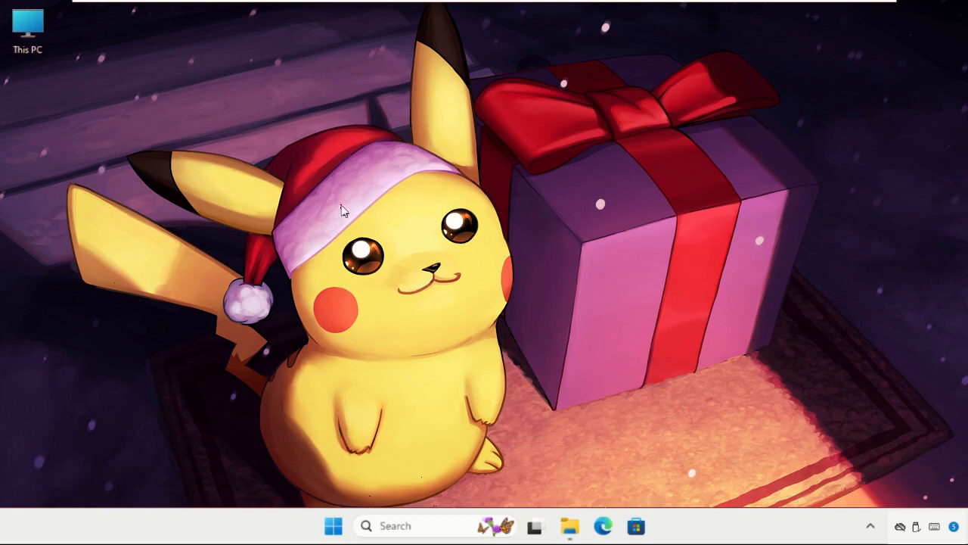